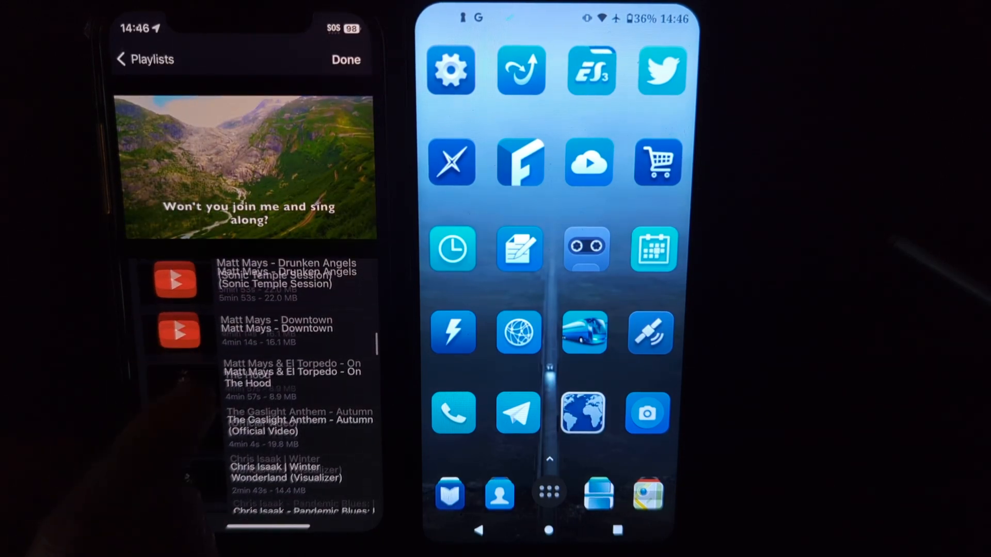
- Install Brave Browser (Nightly) from the Play Store and launch it to its welcome screen
{"action": "scroll", "scroll_direction": "down", "scroll_amount": 3}
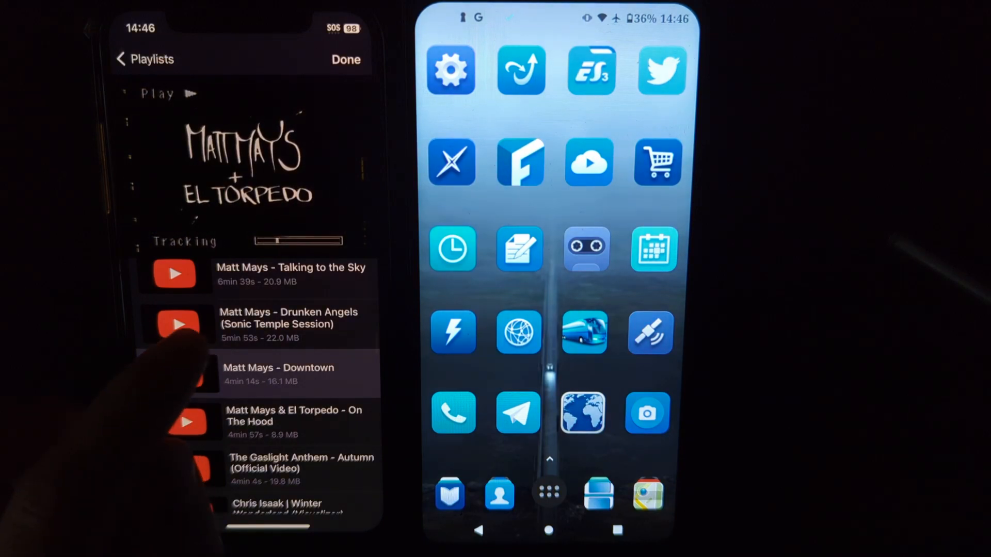
{"action": "scroll", "scroll_direction": "down", "scroll_amount": 3}
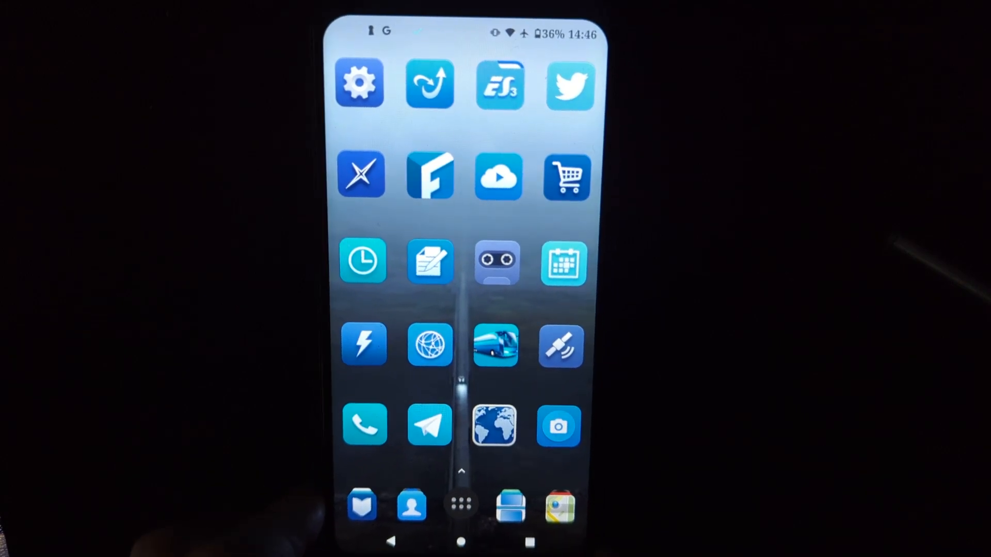
{"action": "left_click", "coordinate": [495, 426]}
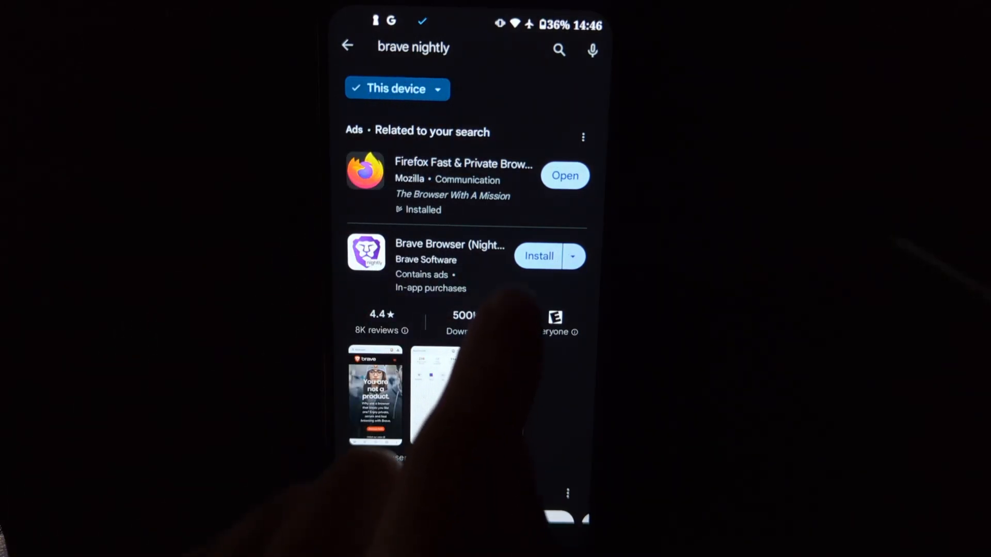
{"action": "left_click", "coordinate": [537, 256]}
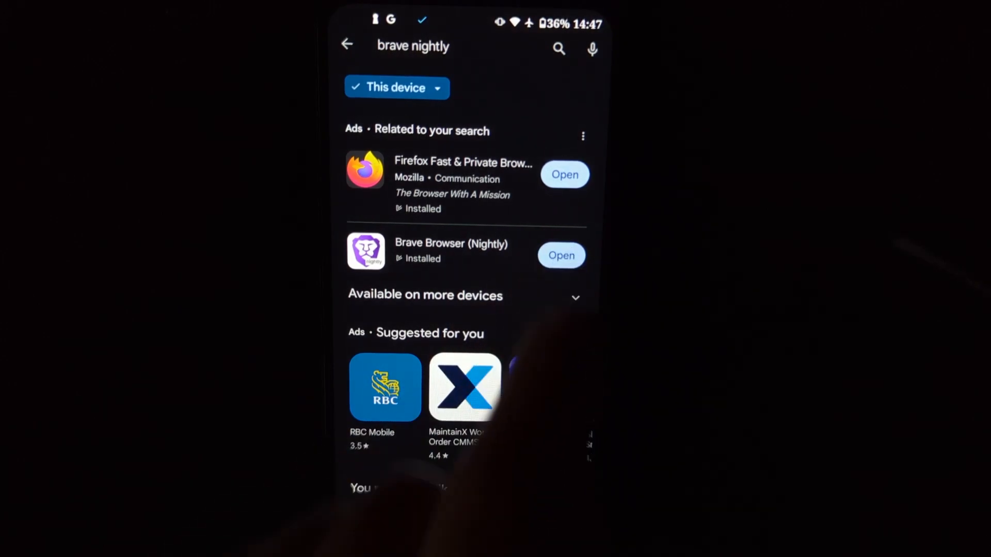
{"action": "left_click", "coordinate": [560, 254]}
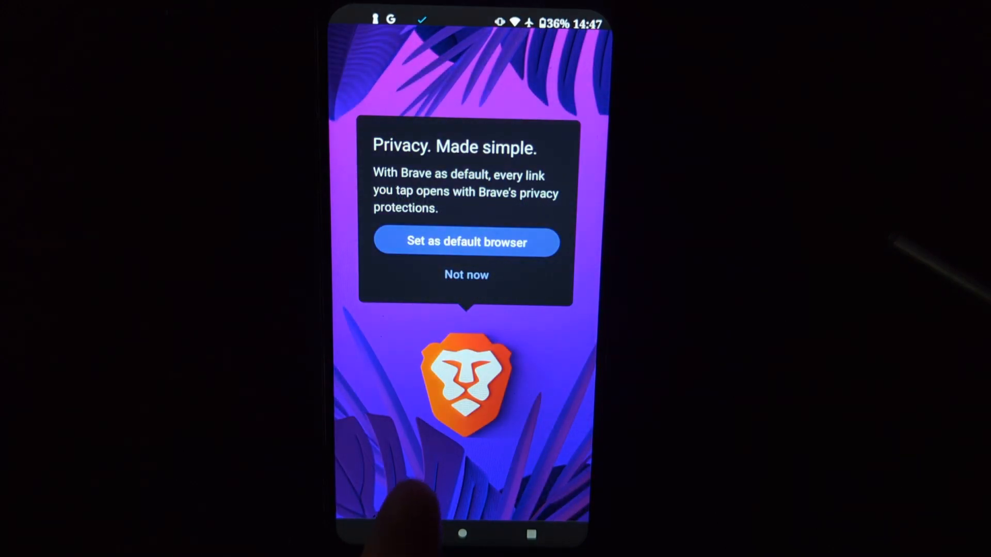
- Decline the default-browser prompt, untick crash reports and usage insights, and continue to the new-tab page
{"action": "left_click", "coordinate": [465, 274]}
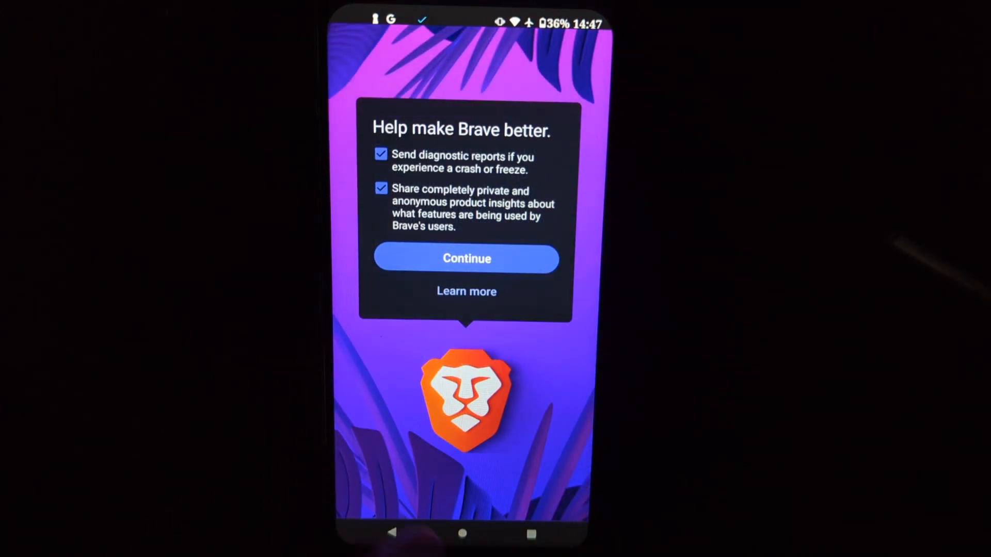
{"action": "left_click", "coordinate": [381, 188]}
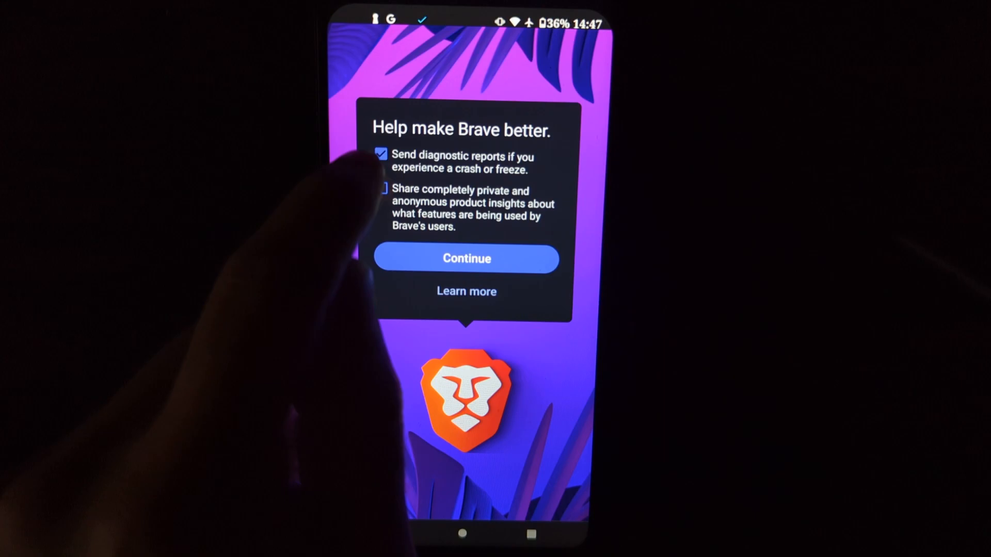
{"action": "left_click", "coordinate": [381, 154]}
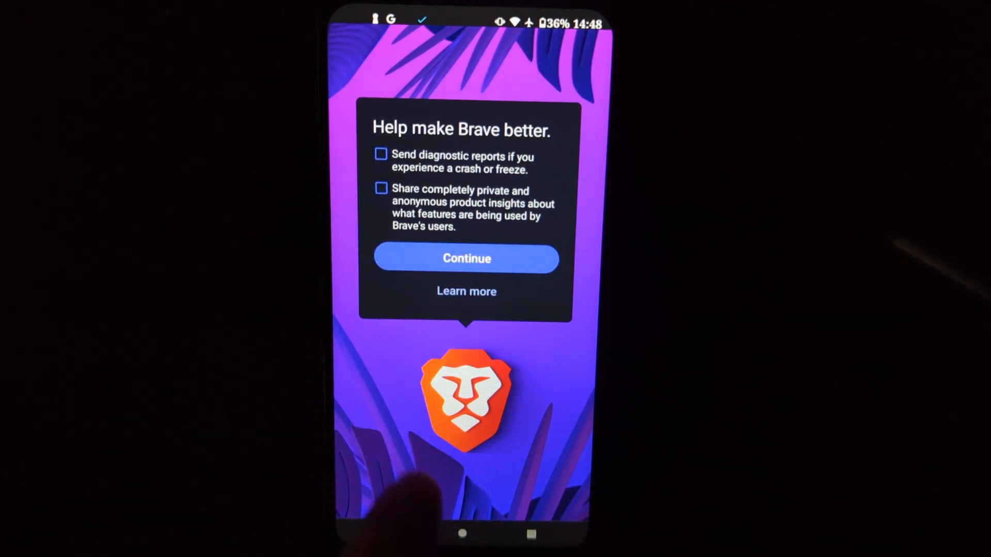
{"action": "left_click", "coordinate": [465, 258]}
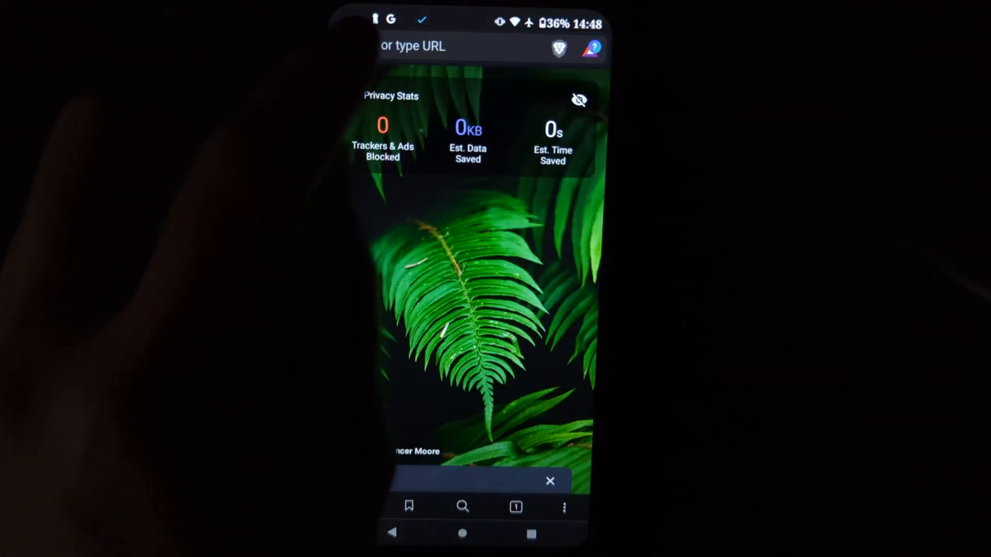
- Navigate to brave://flags to show the Experiments page
{"action": "left_click", "coordinate": [442, 45]}
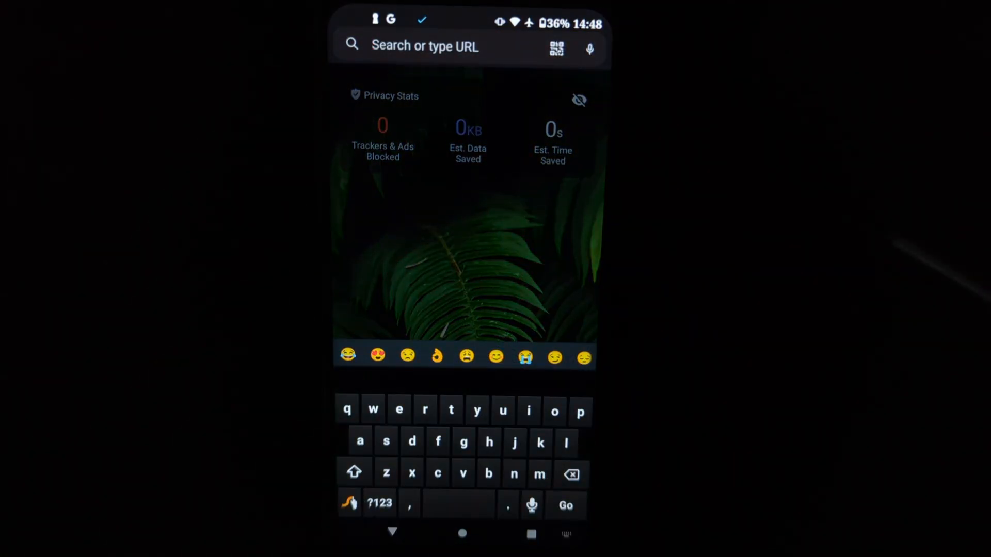
{"action": "type", "text": "brave://flags"}
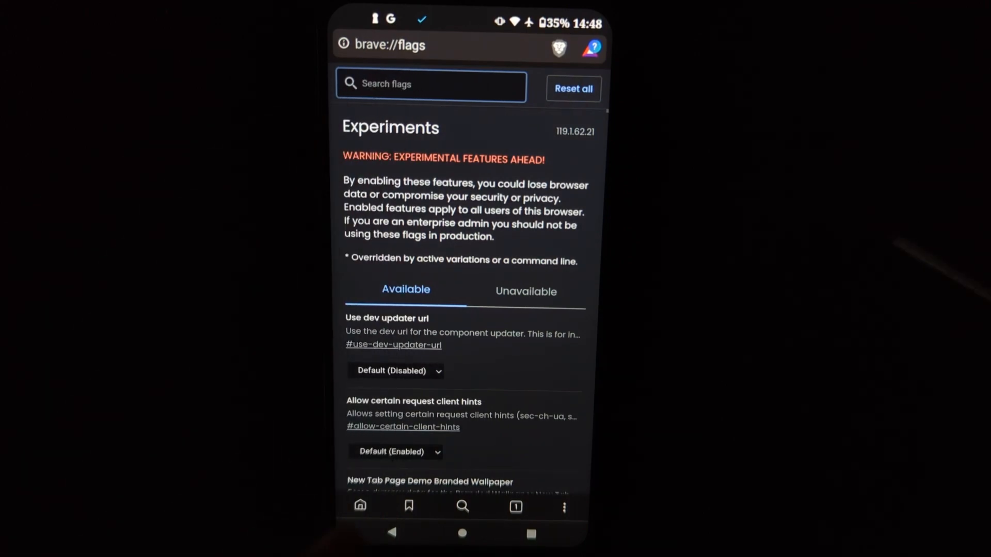
- Search the flags for 'Playlist', set it to Enabled and relaunch the browser
{"action": "left_click", "coordinate": [429, 83]}
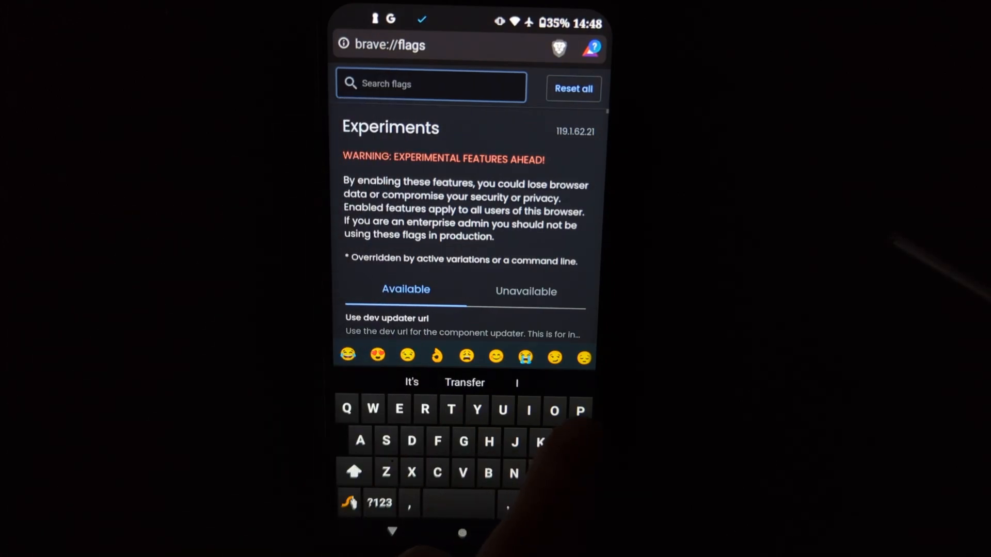
{"action": "type", "text": "Pla"}
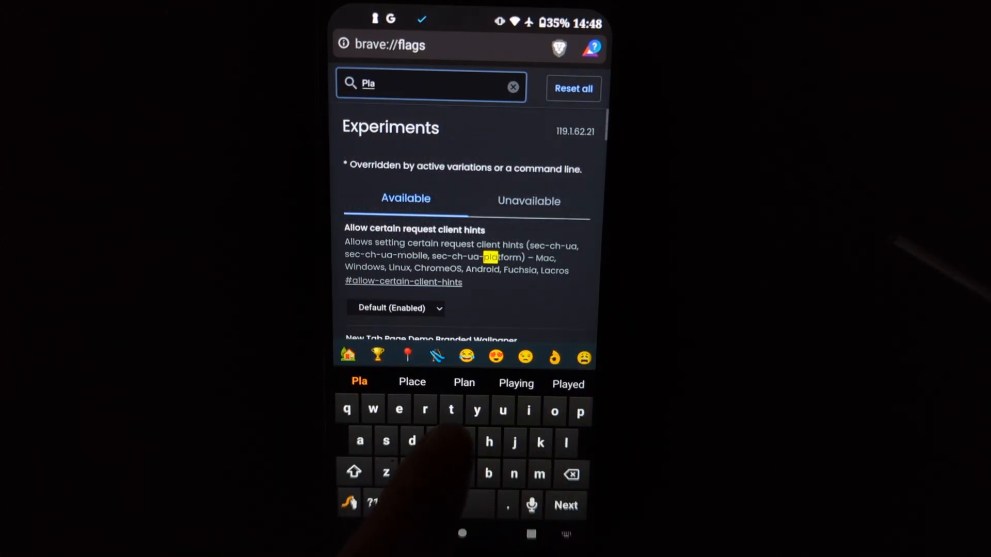
{"action": "type", "text": "y"}
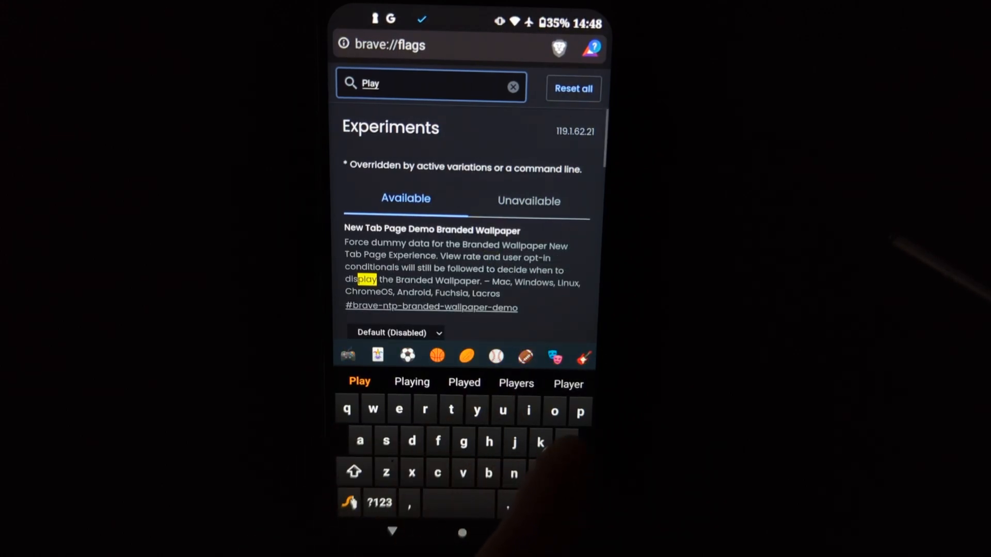
{"action": "type", "text": "list"}
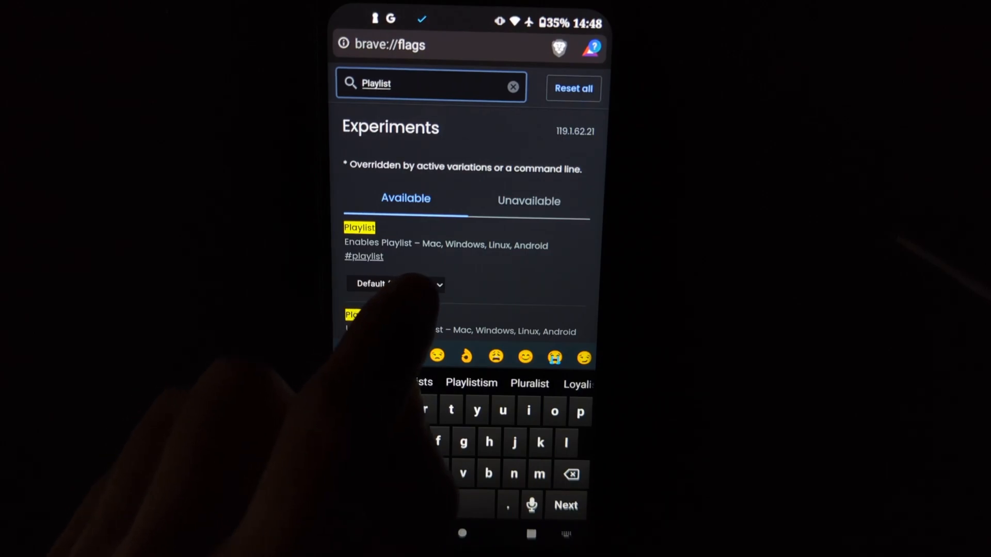
{"action": "left_click", "coordinate": [395, 283]}
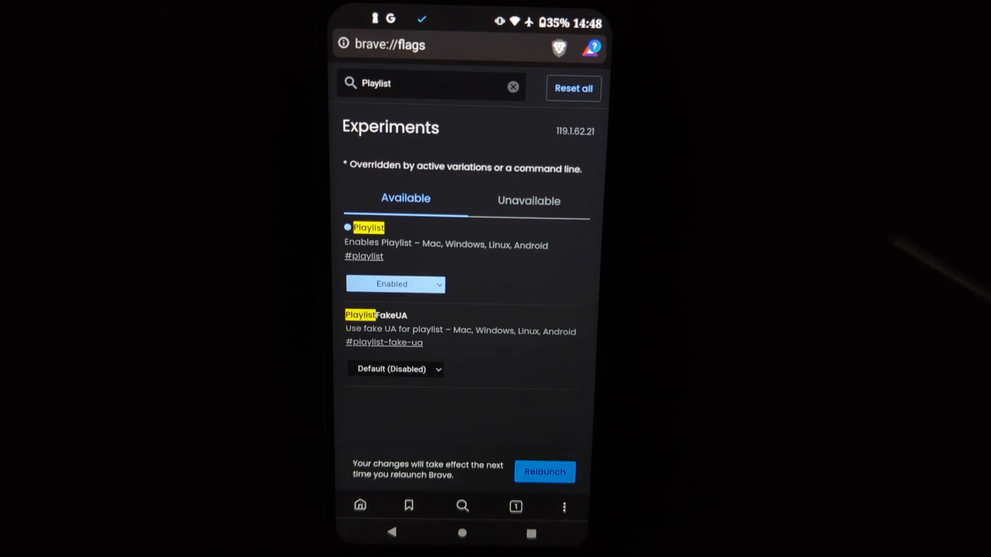
{"action": "left_click", "coordinate": [543, 471]}
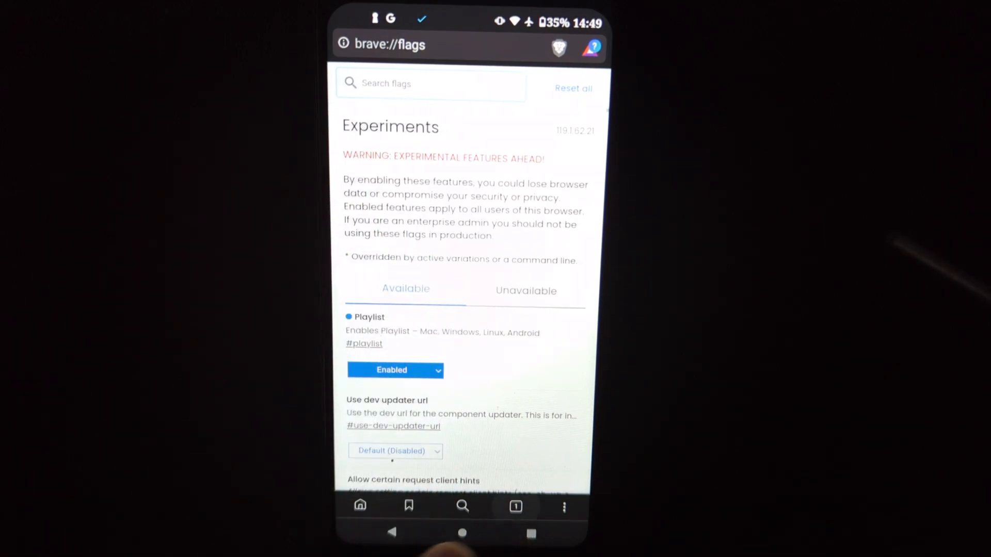
- Open a new tab and load youtube.com from the 'you' suggestion
{"action": "left_click", "coordinate": [514, 506]}
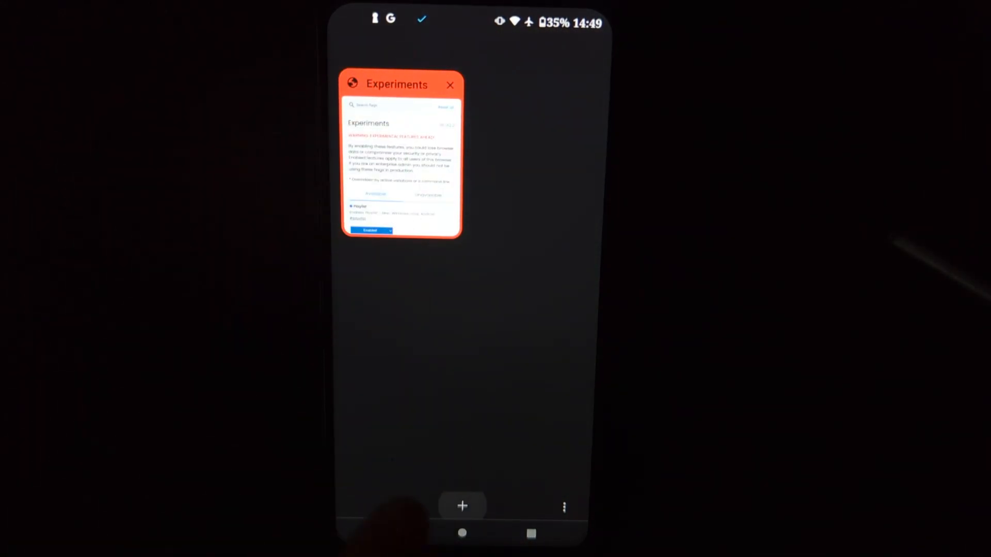
{"action": "left_click", "coordinate": [450, 84]}
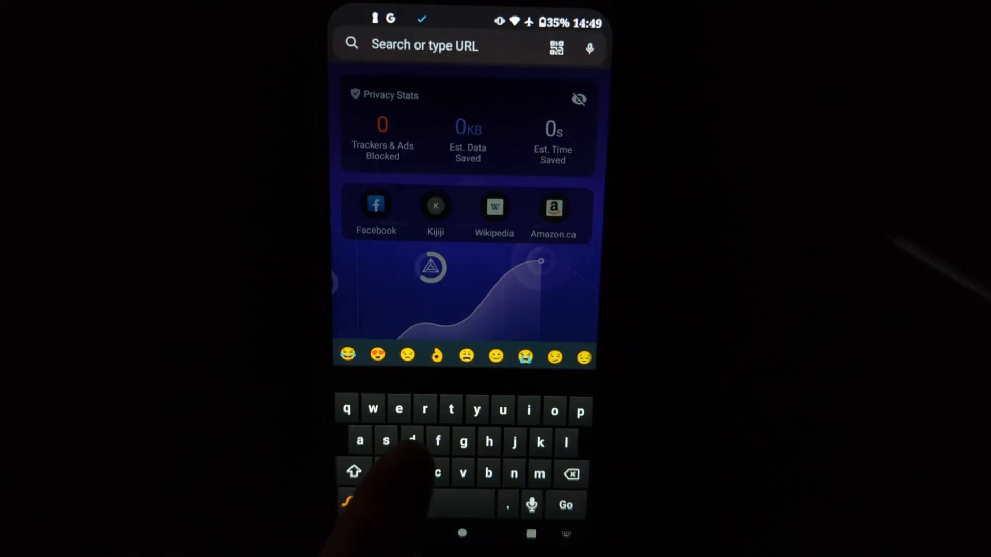
{"action": "type", "text": "youtube"}
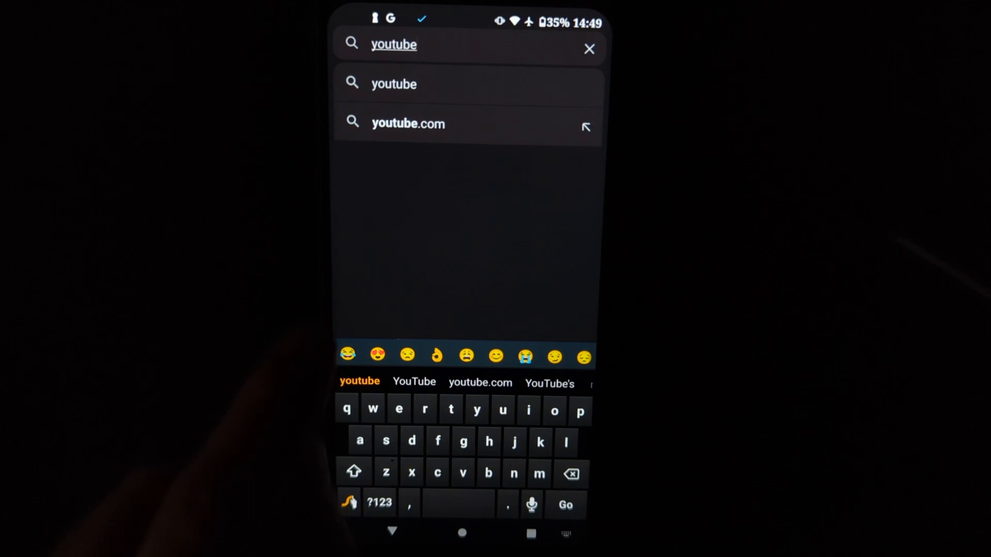
{"action": "left_click", "coordinate": [408, 123]}
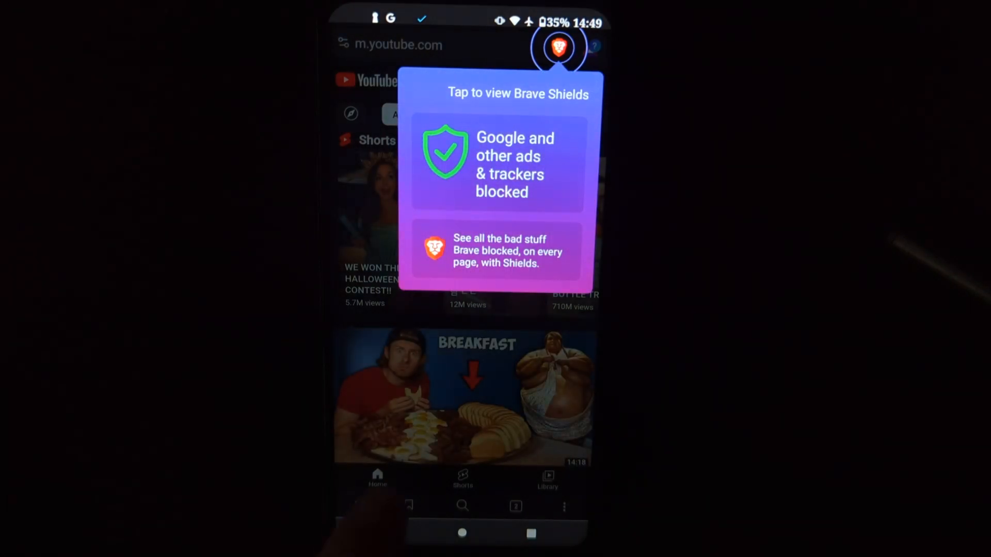
- Play 'I Survived The World's Heaviest Man's Daily Diet' and add it to a Brave playlist via the floating button
{"action": "left_click", "coordinate": [462, 396]}
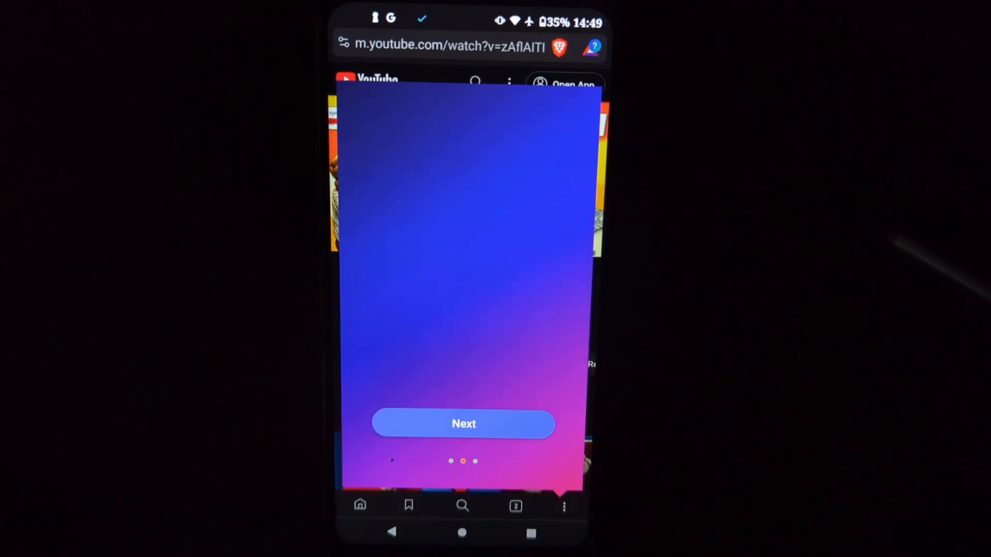
{"action": "left_click", "coordinate": [464, 423]}
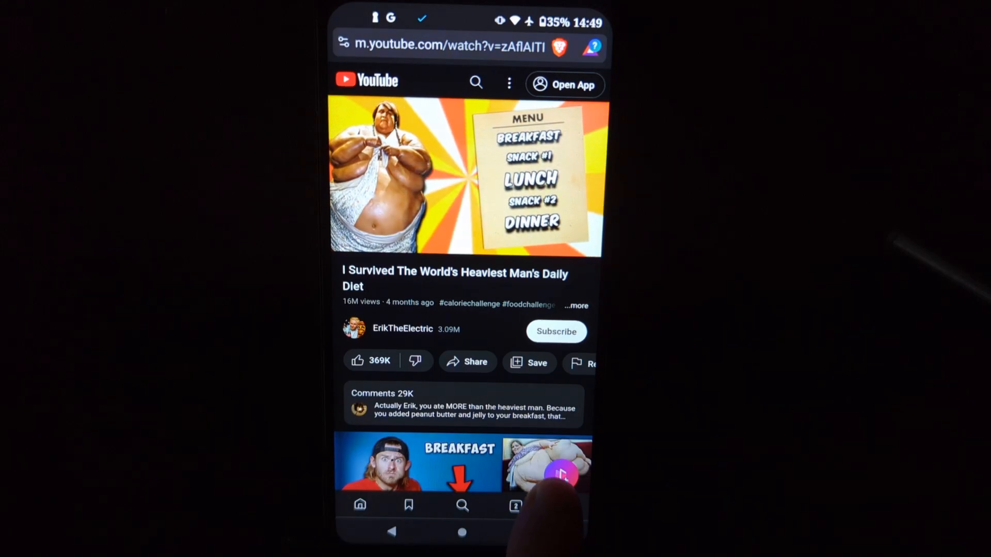
{"action": "left_click", "coordinate": [560, 475]}
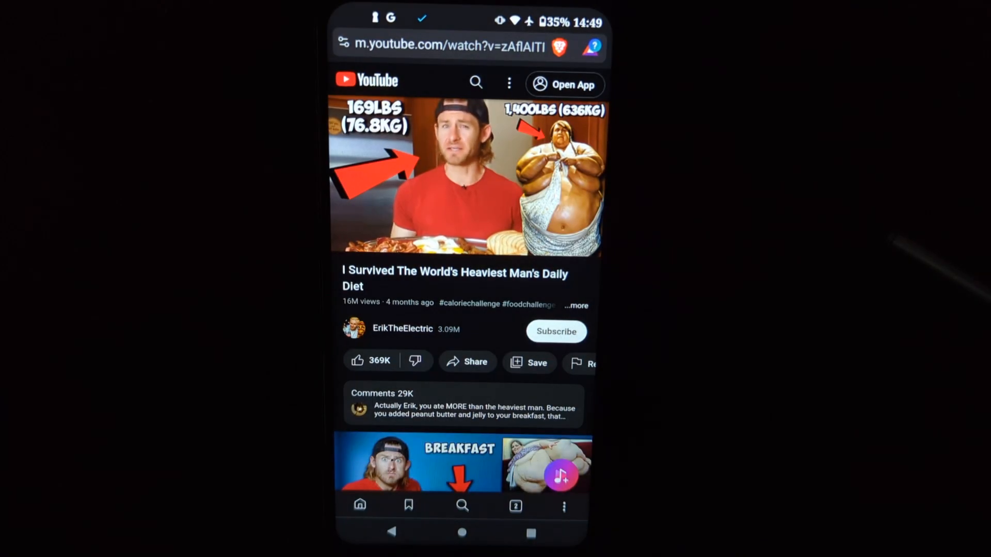
{"action": "left_click", "coordinate": [466, 176]}
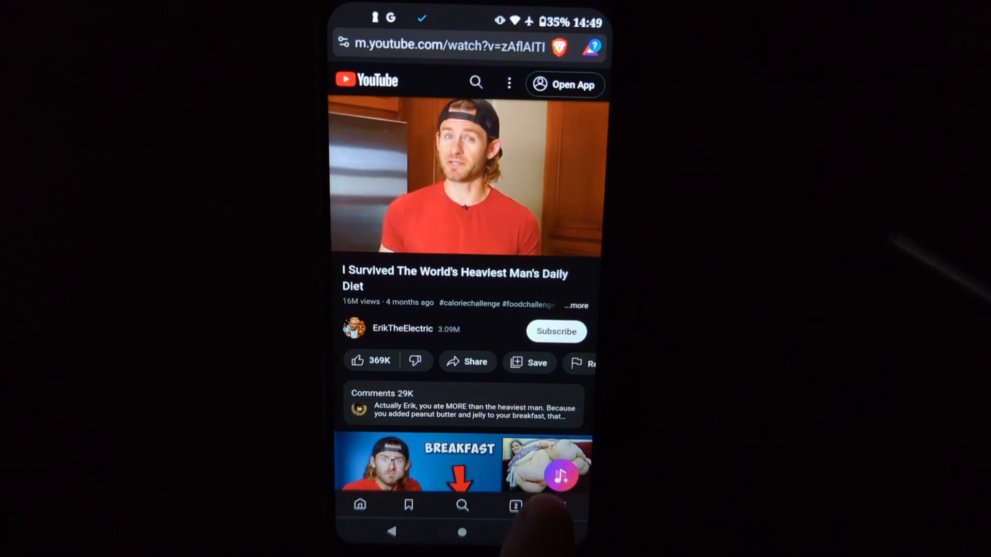